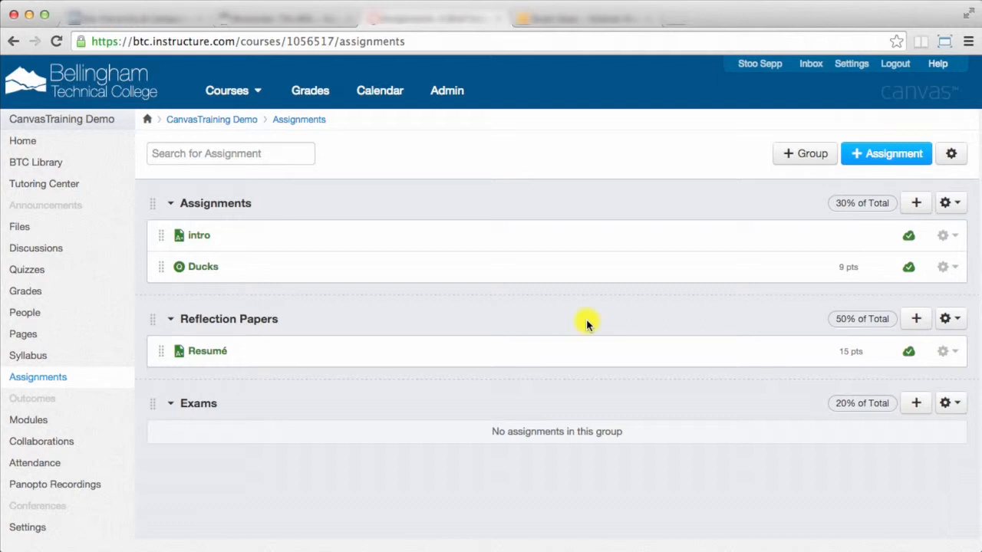
{"action": "mouse_move", "coordinate": [203, 357]}
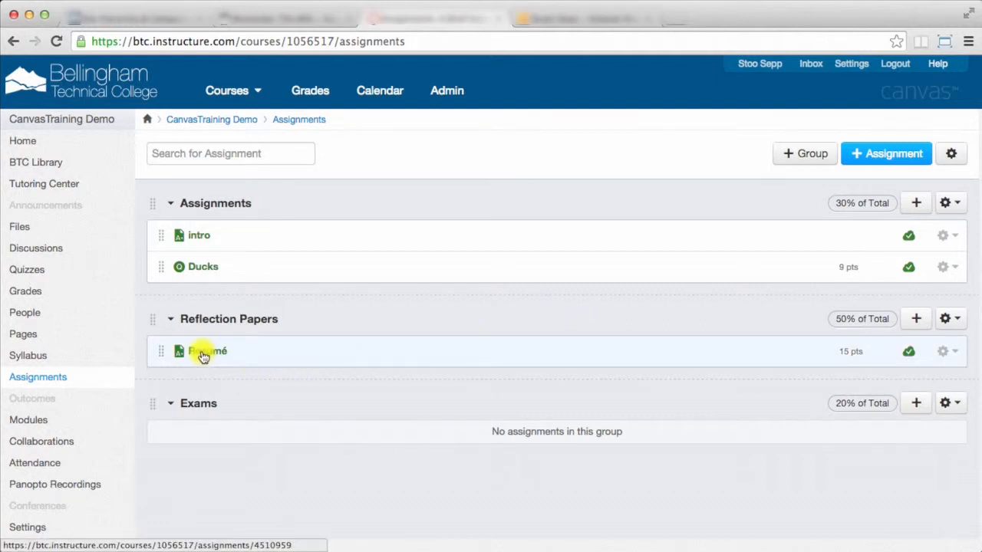
Open the Resumé assignment's student submission in SpeedGrader.
{"action": "left_click", "coordinate": [207, 351]}
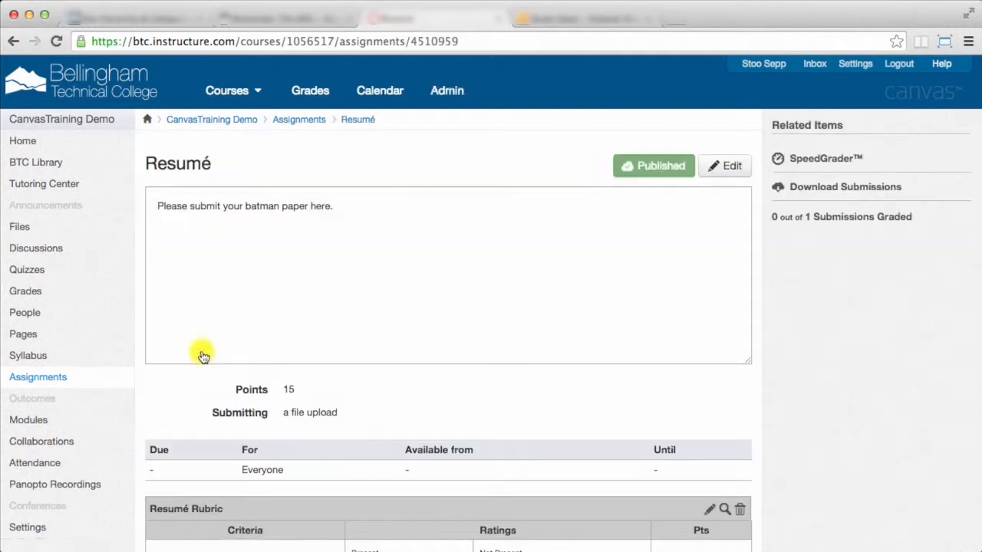
{"action": "mouse_move", "coordinate": [369, 376]}
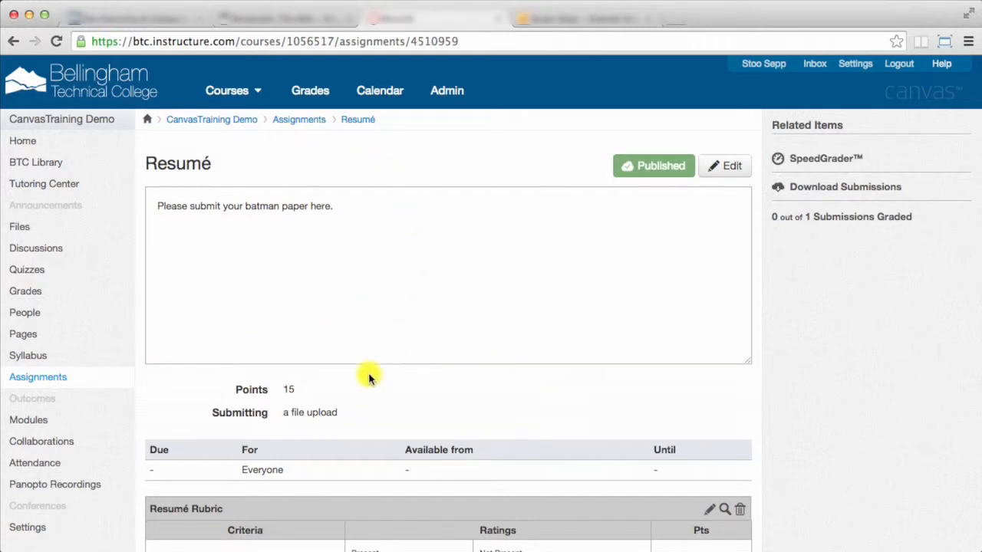
{"action": "left_click", "coordinate": [825, 158]}
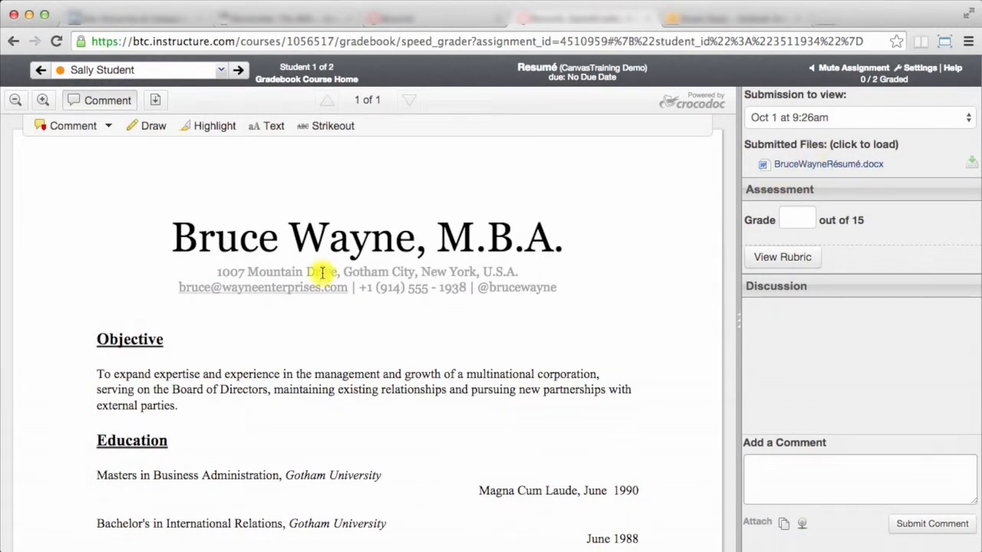
{"action": "mouse_move", "coordinate": [189, 301]}
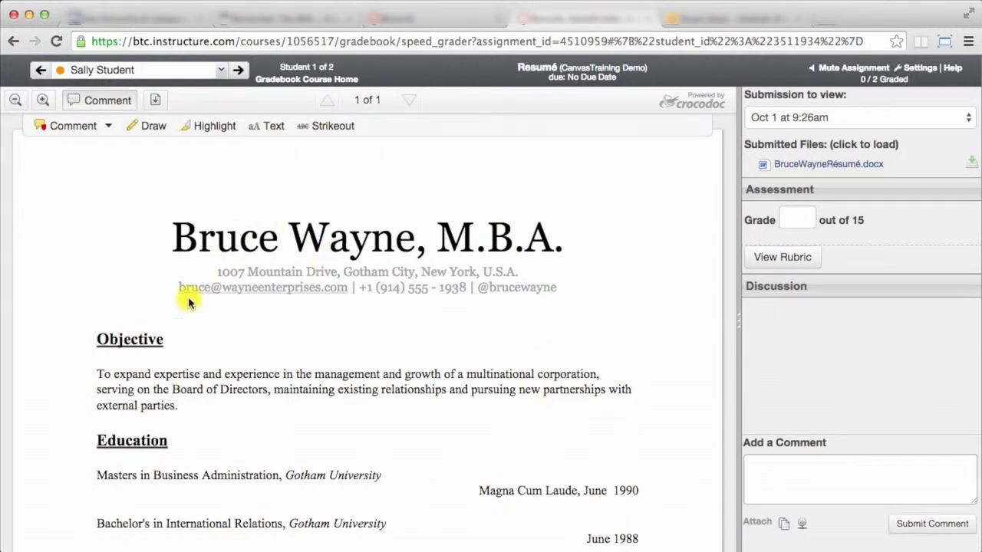
Rate Qualifications, Education and References as Present in the rubric for 15/15.
{"action": "left_click", "coordinate": [781, 256]}
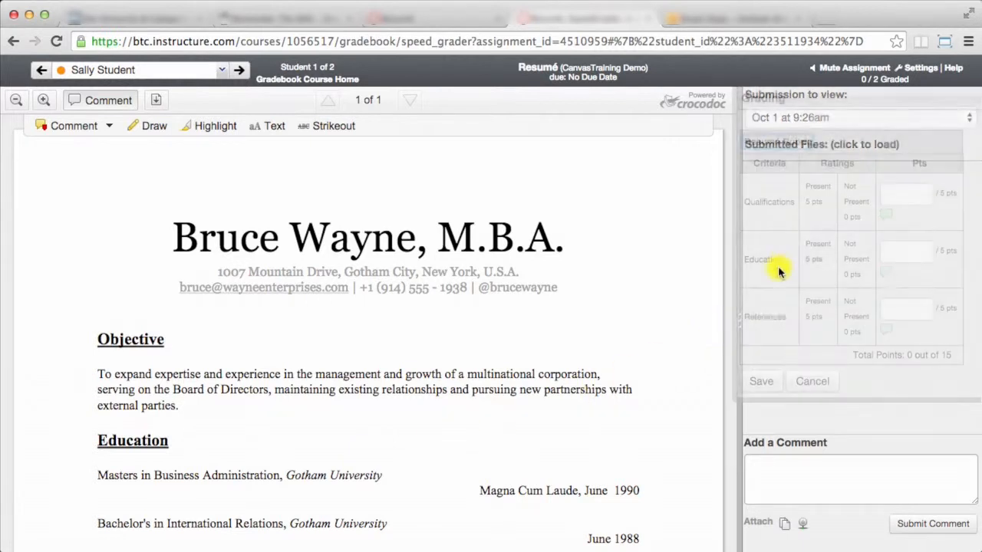
{"action": "left_click", "coordinate": [817, 259]}
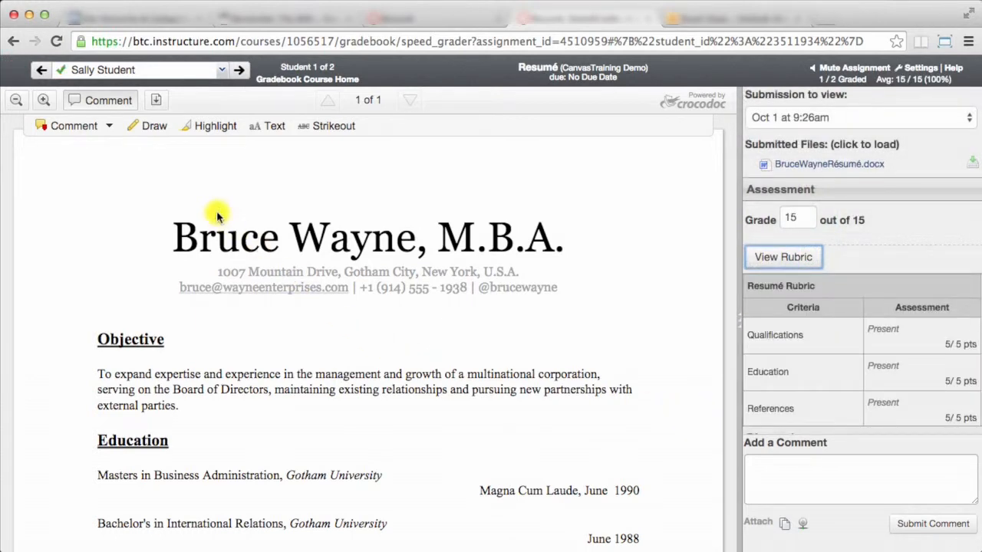
{"action": "mouse_move", "coordinate": [82, 126]}
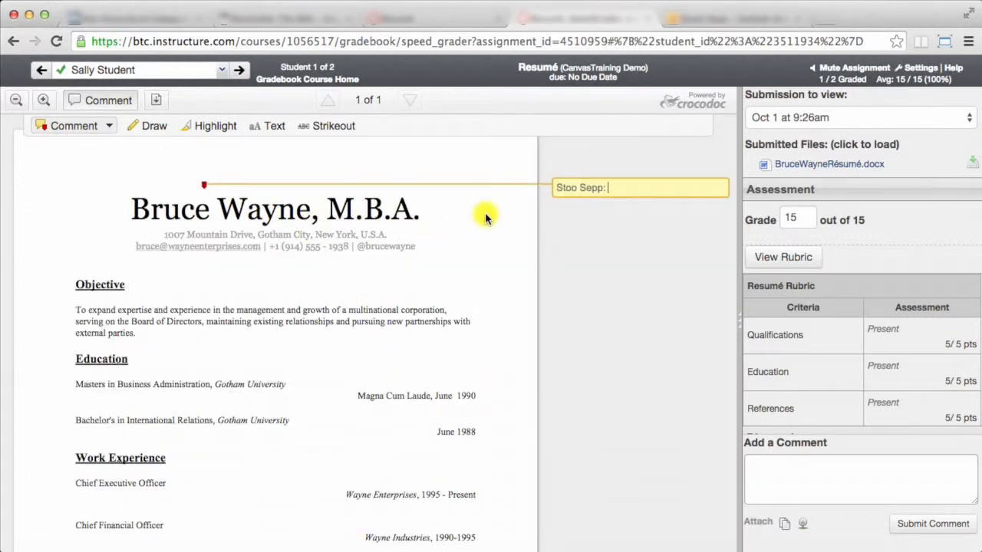
Add the comment 'Is this Batman?' beside the résumé's name heading.
{"action": "type", "text": "IS this m"}
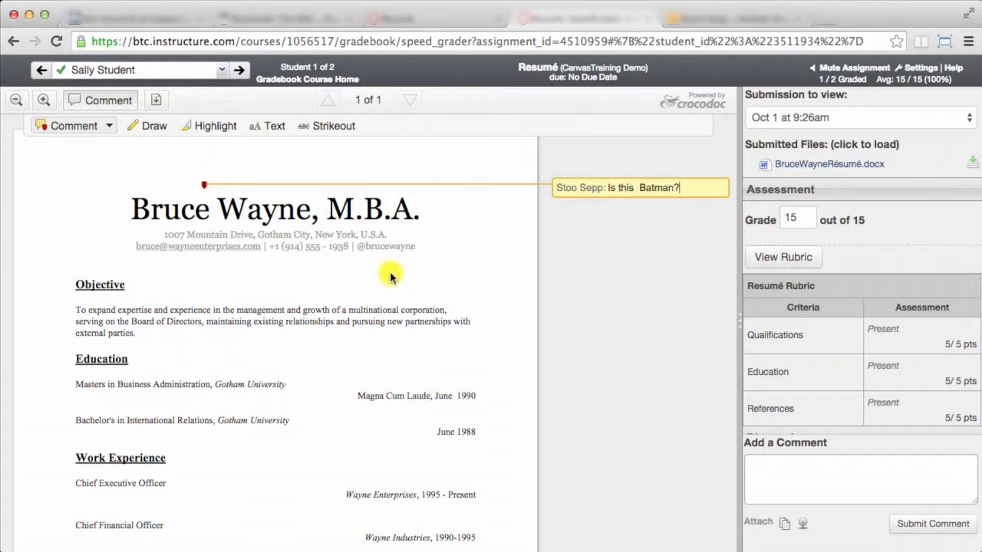
{"action": "scroll", "scroll_direction": "down", "scroll_amount": 3}
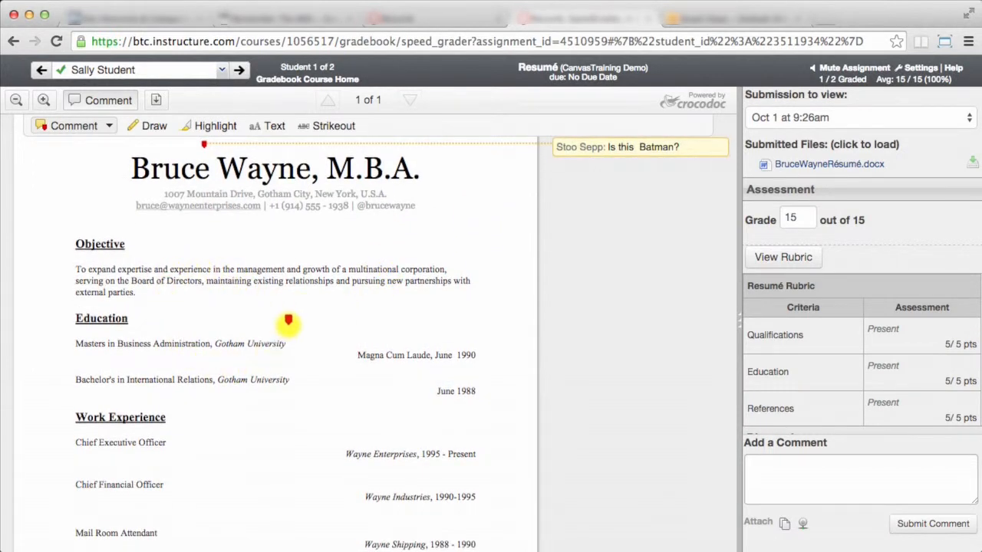
{"action": "scroll", "scroll_direction": "down", "scroll_amount": 3}
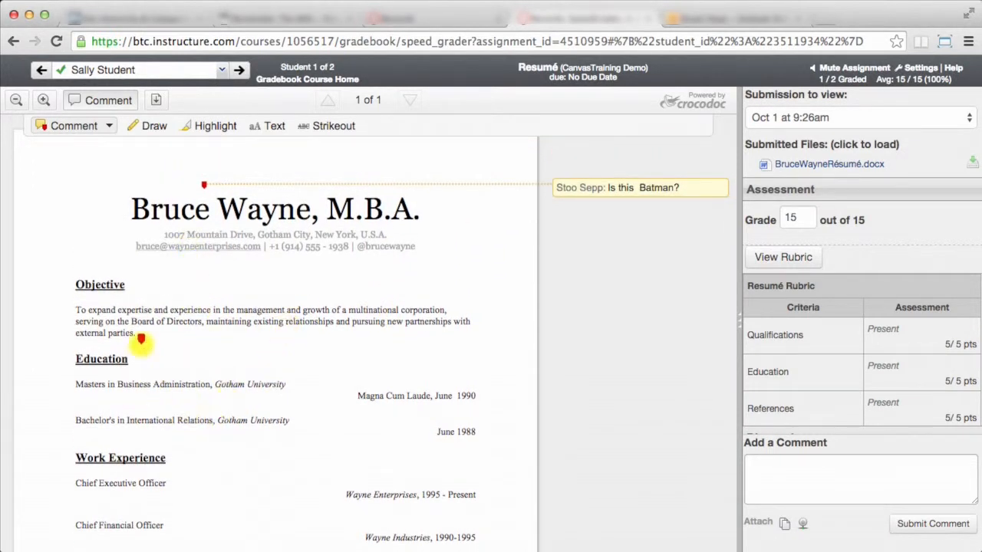
Add 'Is this spelled correctly?' at the Education heading, then delete it.
{"action": "left_click", "coordinate": [140, 342]}
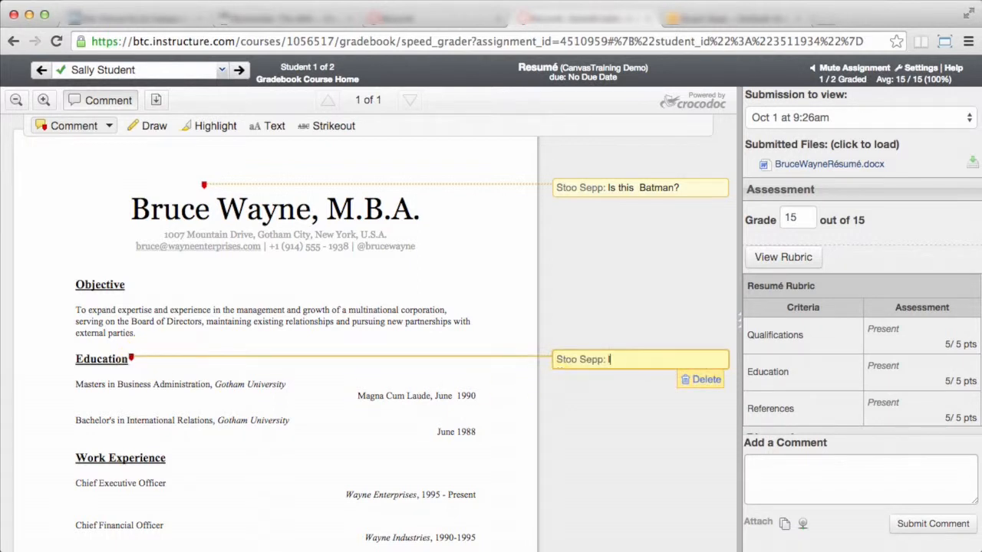
{"action": "type", "text": "IS this spelled correctly?"}
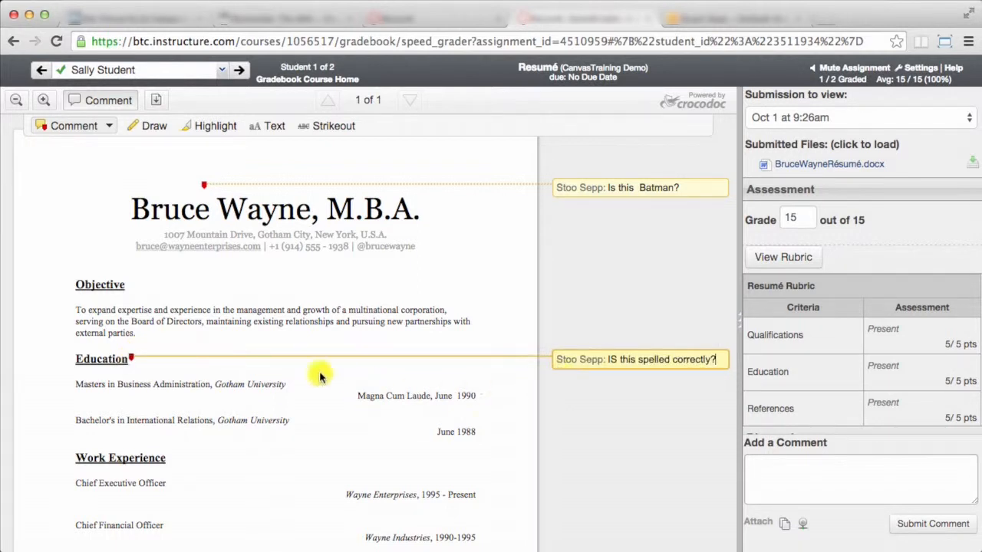
{"action": "mouse_move", "coordinate": [587, 414]}
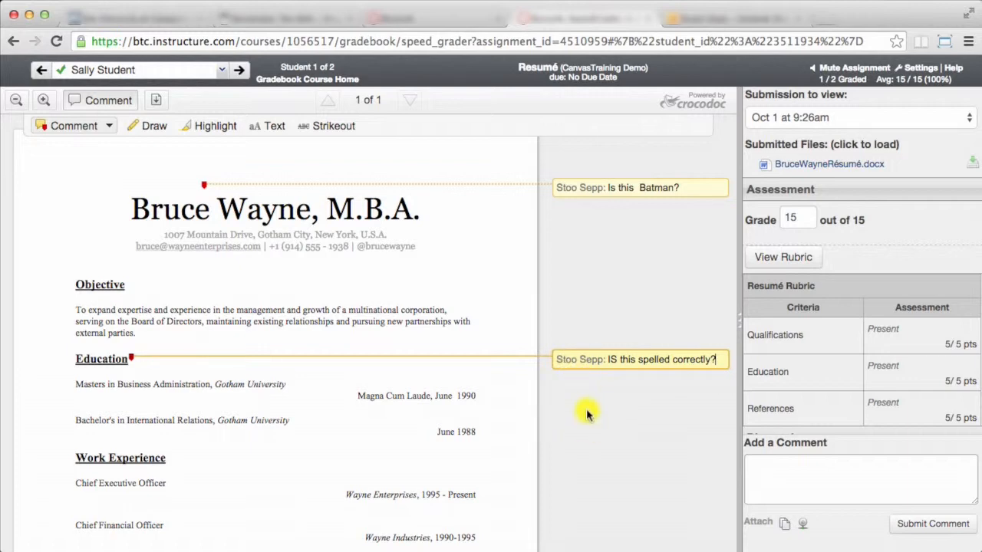
{"action": "left_click", "coordinate": [621, 359]}
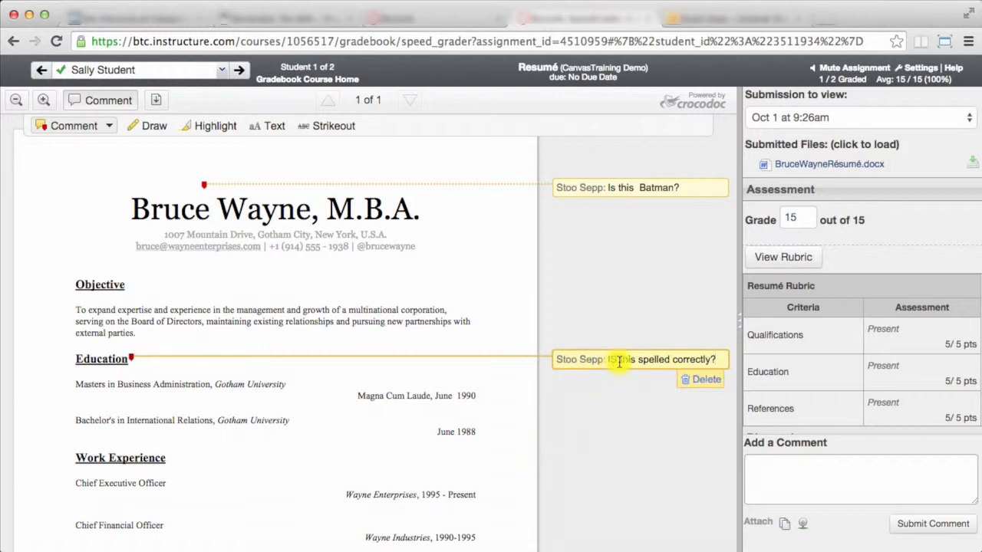
{"action": "left_click", "coordinate": [706, 379]}
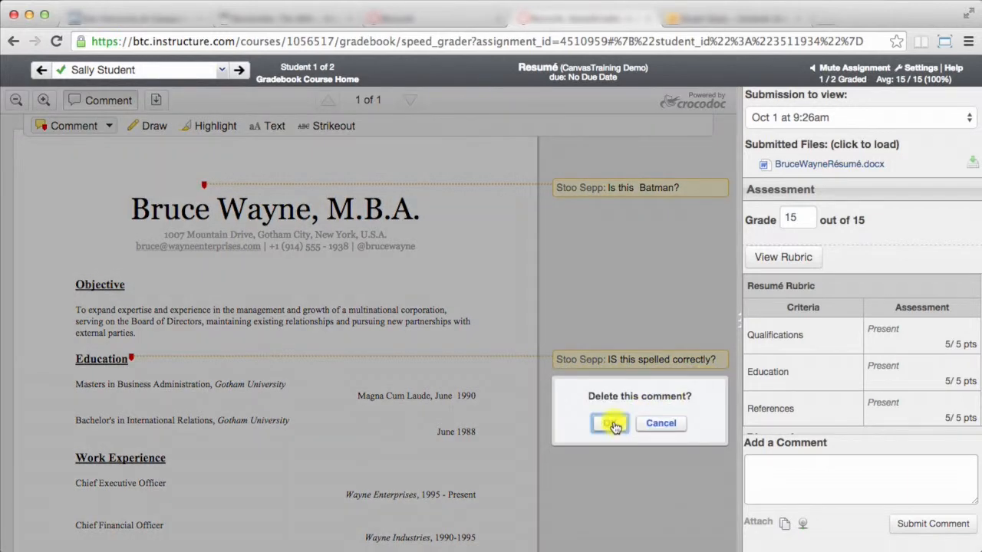
{"action": "left_click", "coordinate": [608, 424]}
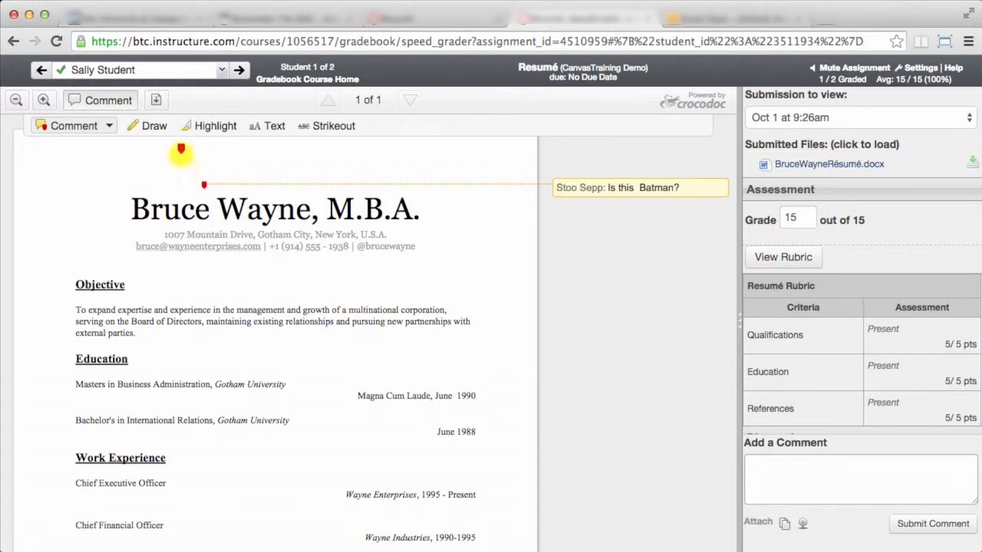
Freehand-draw an arrow at the name, underline Wayne and circle Gotham University.
{"action": "left_click", "coordinate": [154, 126]}
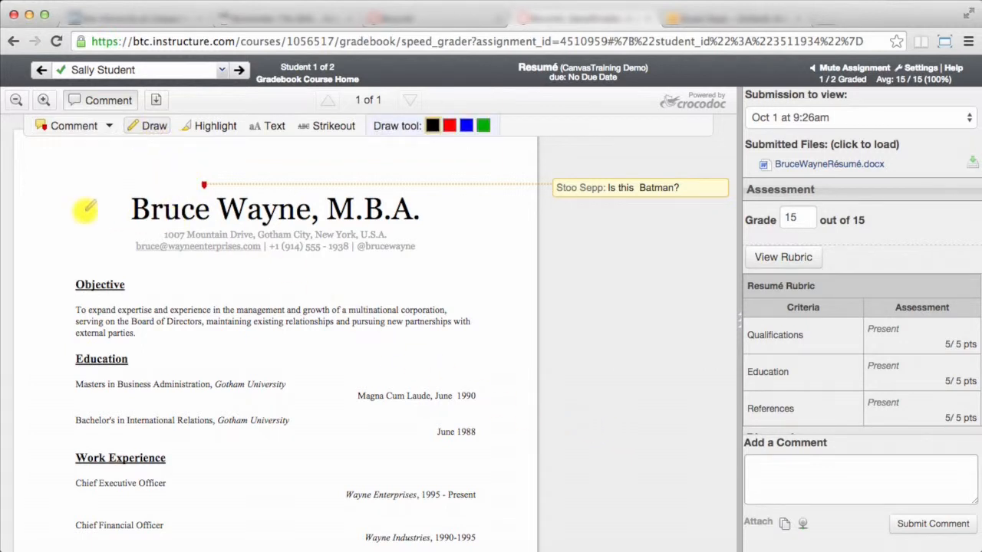
{"action": "left_click_drag", "start_coordinate": [84, 211], "coordinate": [123, 210]}
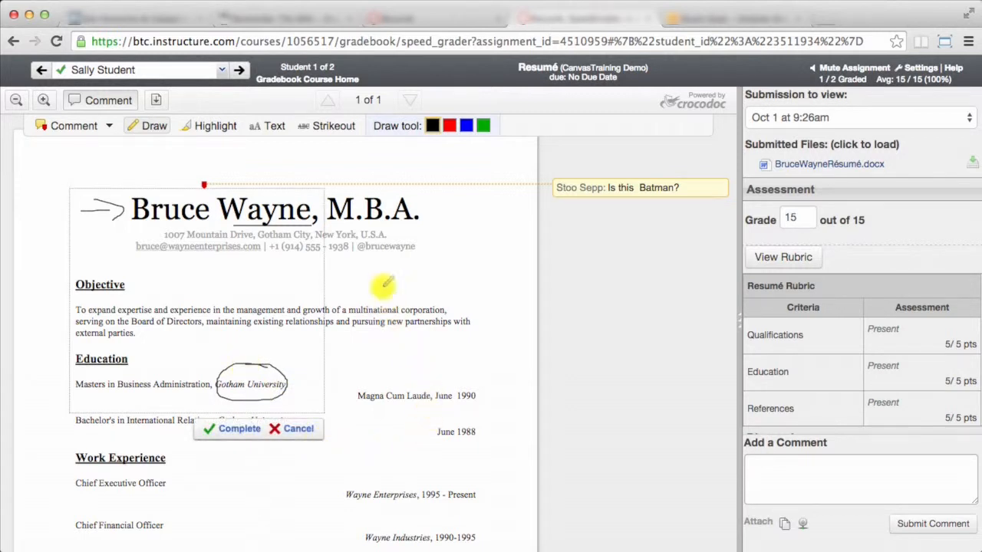
{"action": "left_click", "coordinate": [214, 126]}
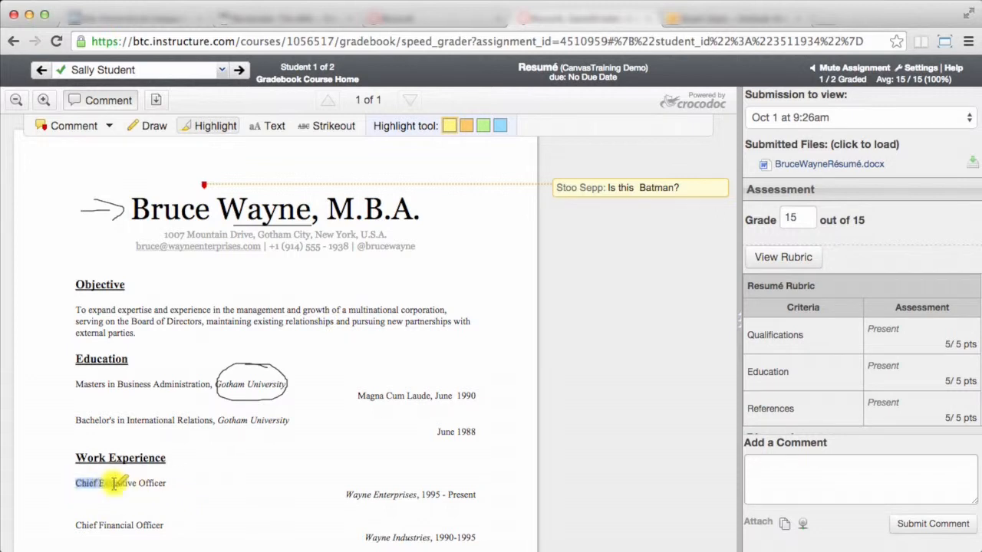
Highlight Chief Executive Officer yellow, strike out 'the management and growth', delete drawings.
{"action": "left_click", "coordinate": [449, 125]}
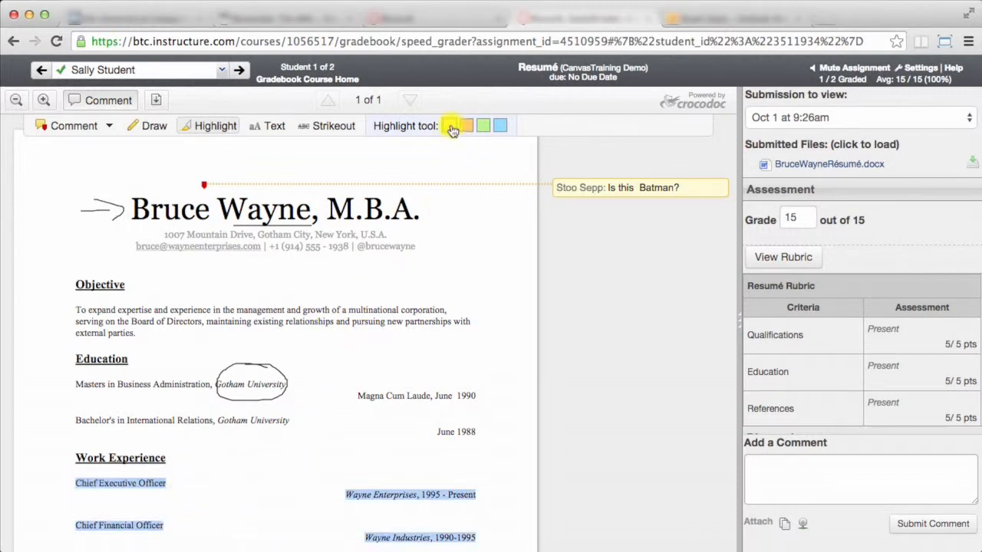
{"action": "left_click", "coordinate": [449, 124]}
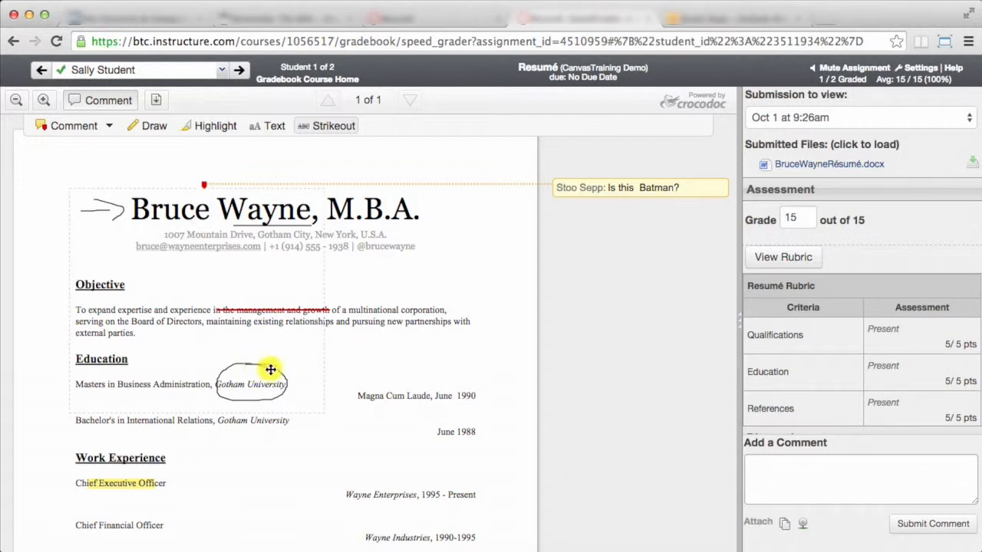
{"action": "left_click", "coordinate": [154, 126]}
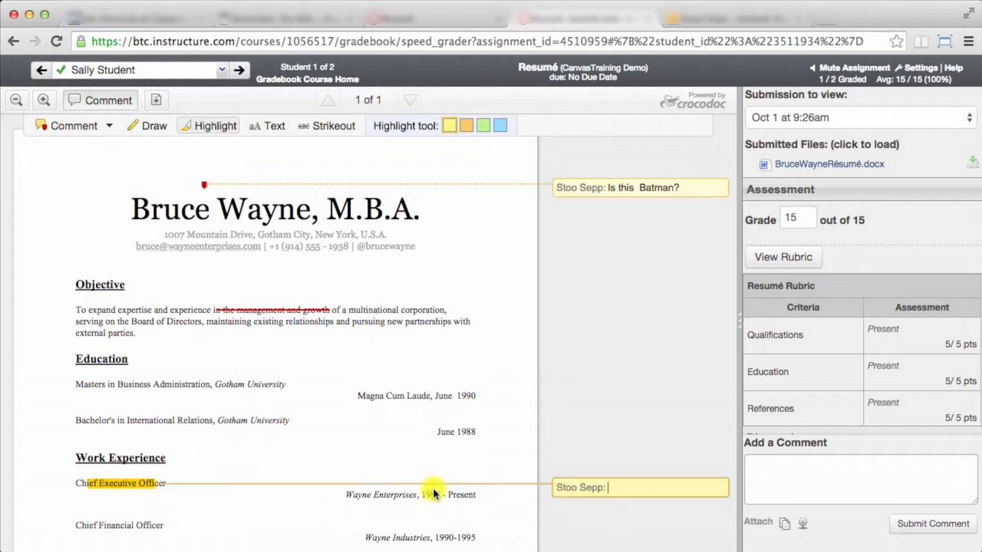
Save the comment 'THis is a hightlight' on the highlighted job title.
{"action": "type", "text": "THis is a hightli"}
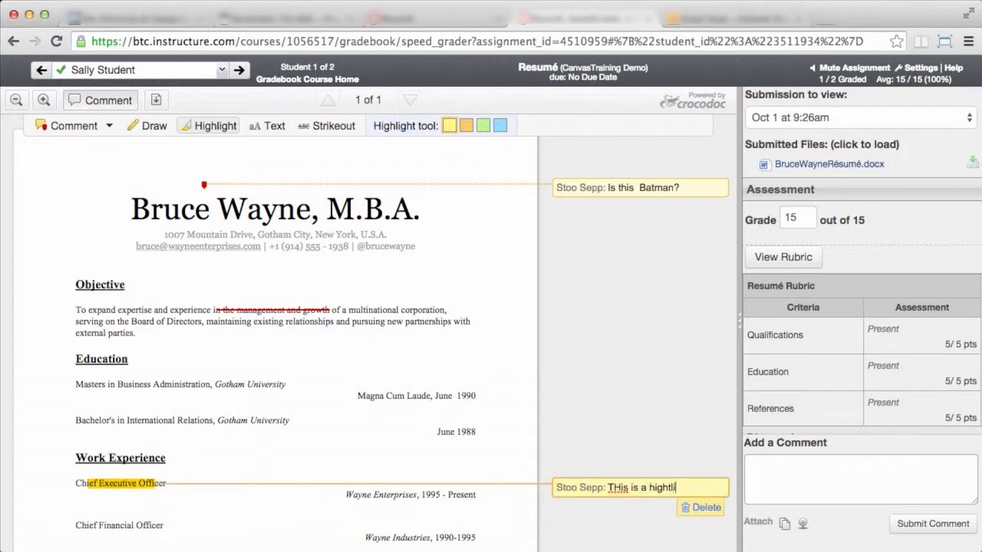
{"action": "left_click", "coordinate": [560, 310]}
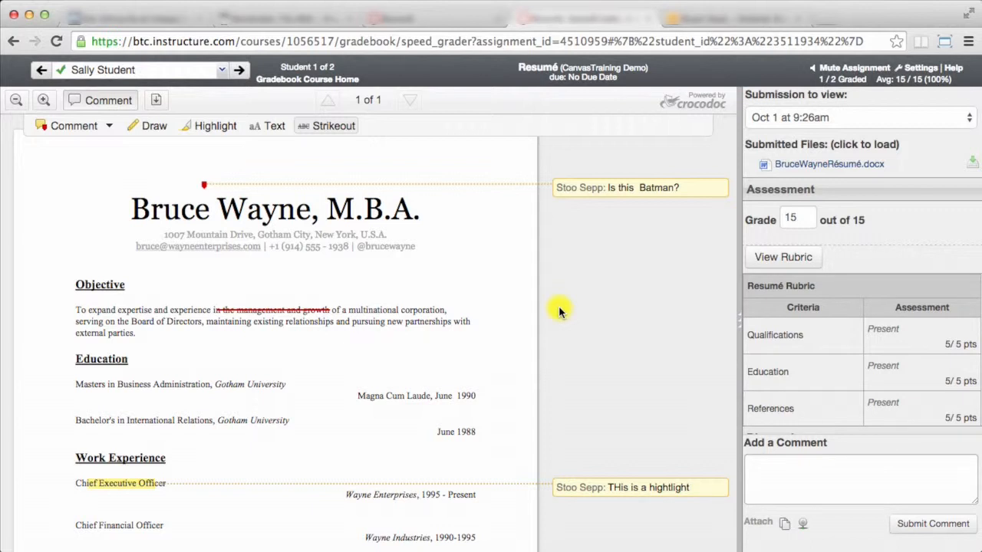
{"action": "mouse_move", "coordinate": [438, 249]}
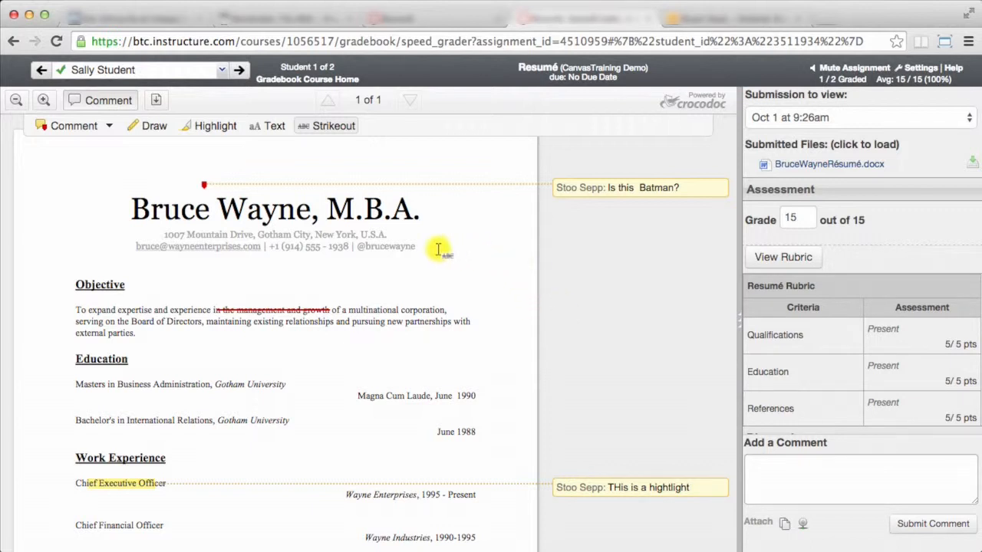
{"action": "mouse_move", "coordinate": [441, 299]}
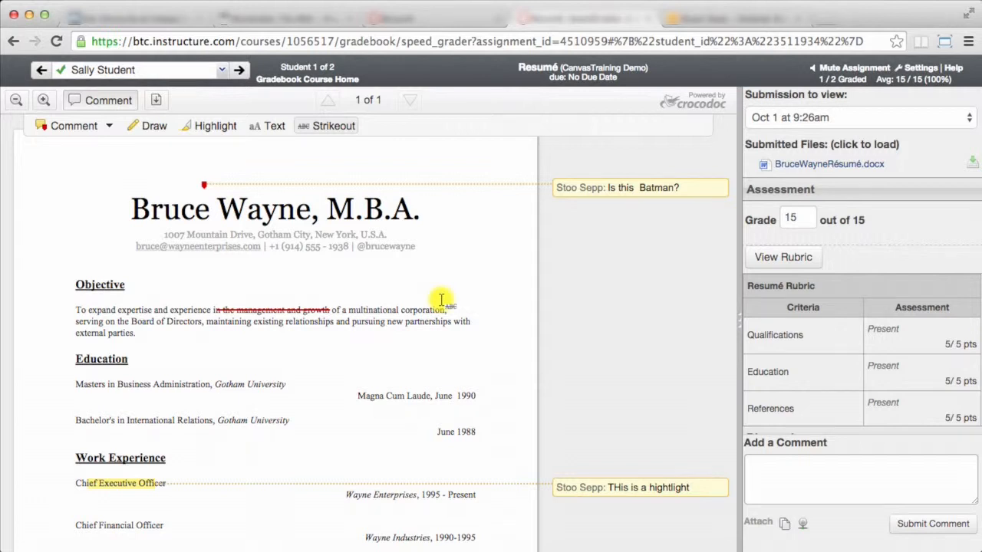
{"action": "mouse_move", "coordinate": [421, 371]}
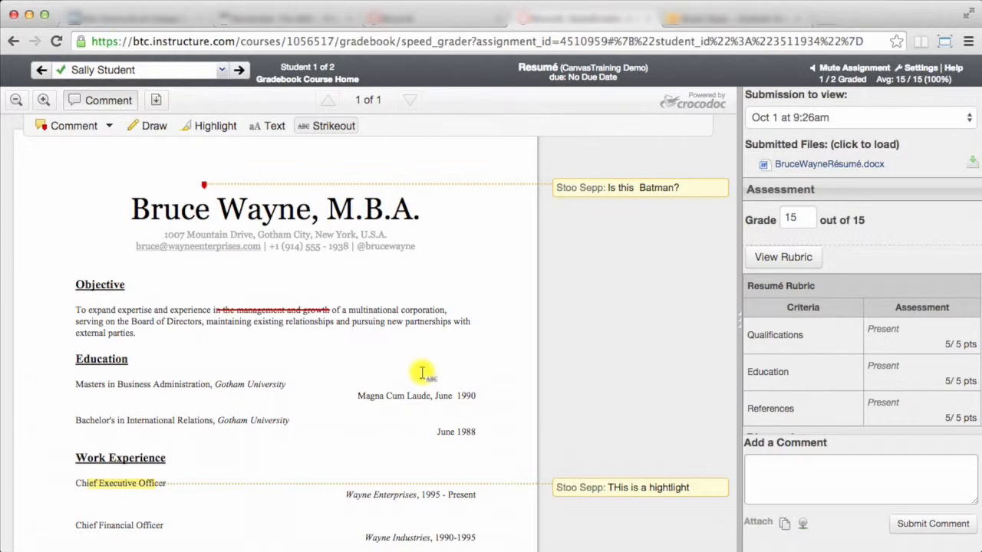
{"action": "mouse_move", "coordinate": [517, 293]}
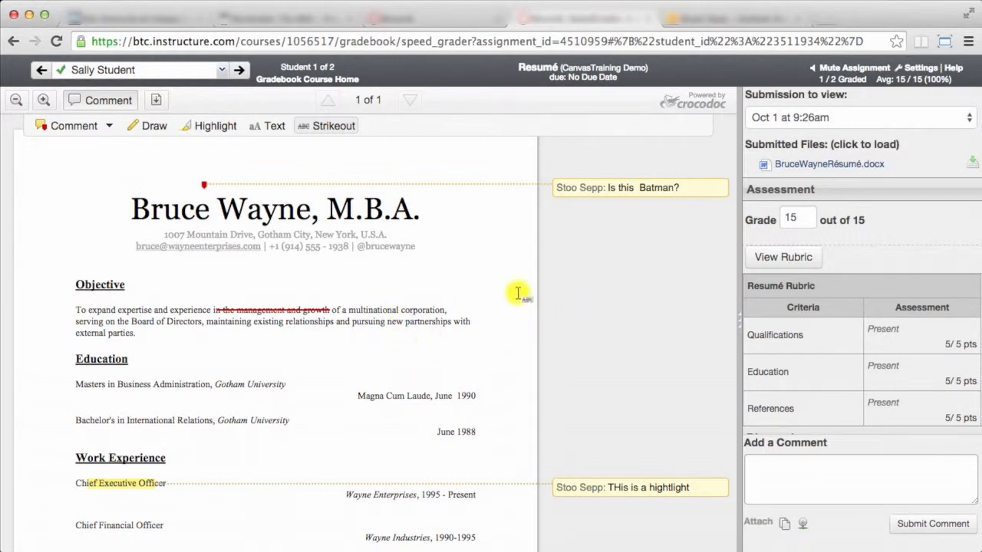
{"action": "mouse_move", "coordinate": [575, 255]}
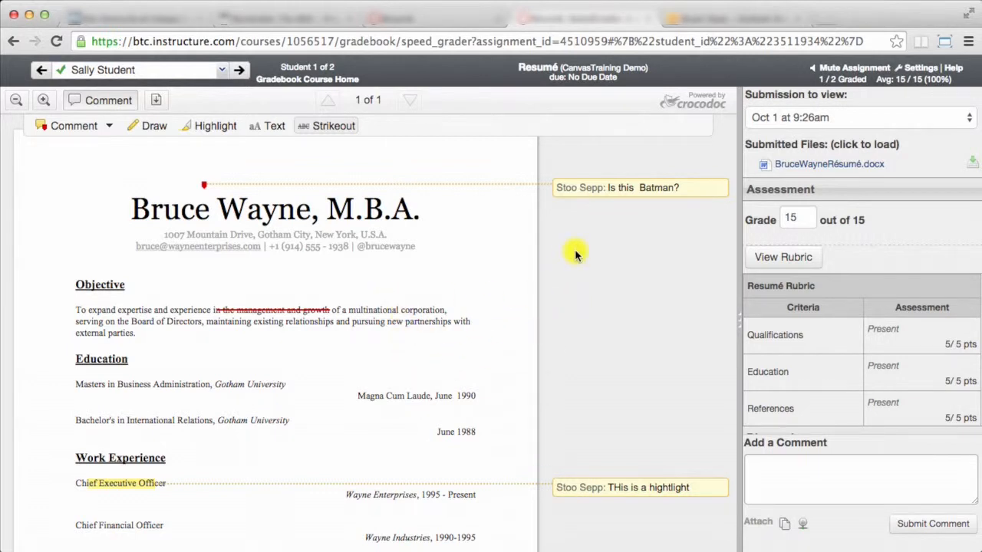